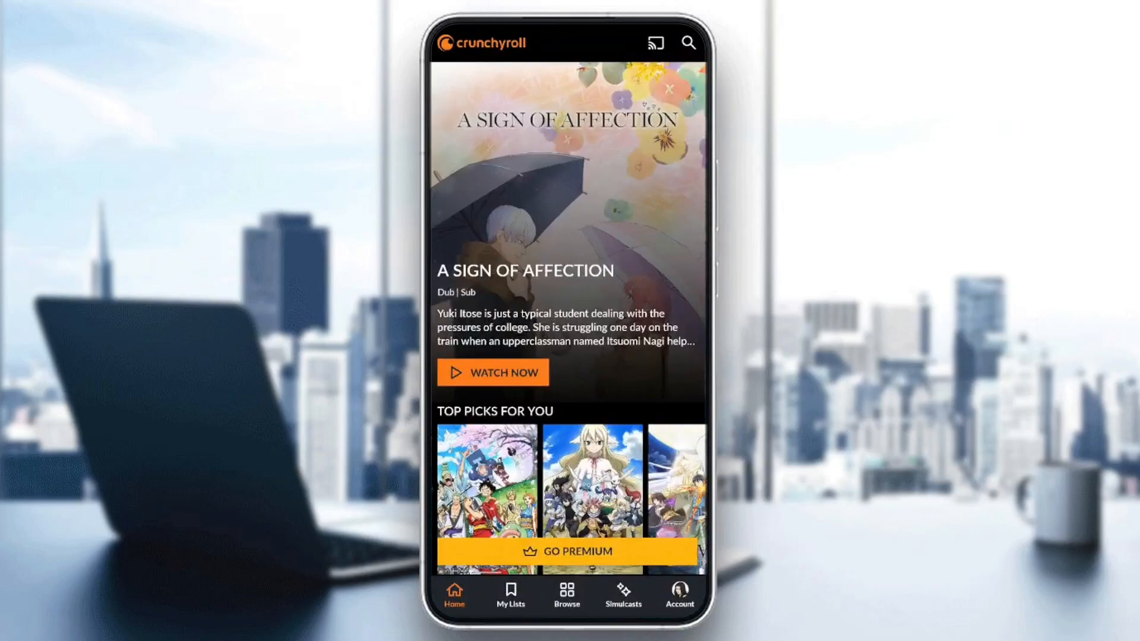
- Go to My Lists and land on the Offline downloads tab
{"action": "left_click", "coordinate": [511, 596]}
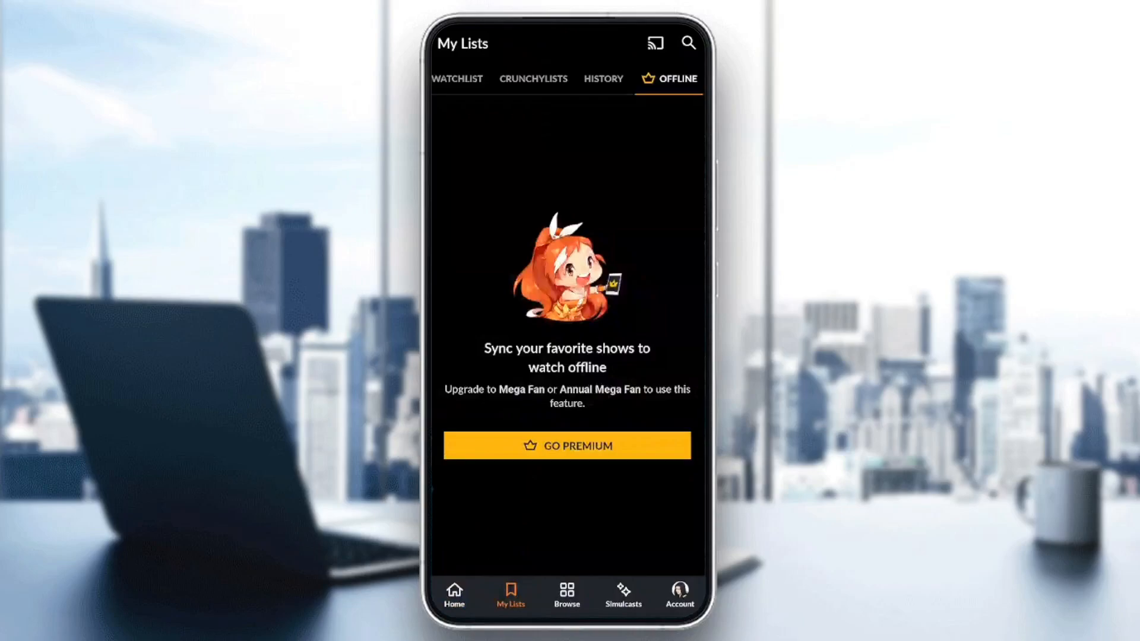
{"action": "left_click", "coordinate": [458, 79]}
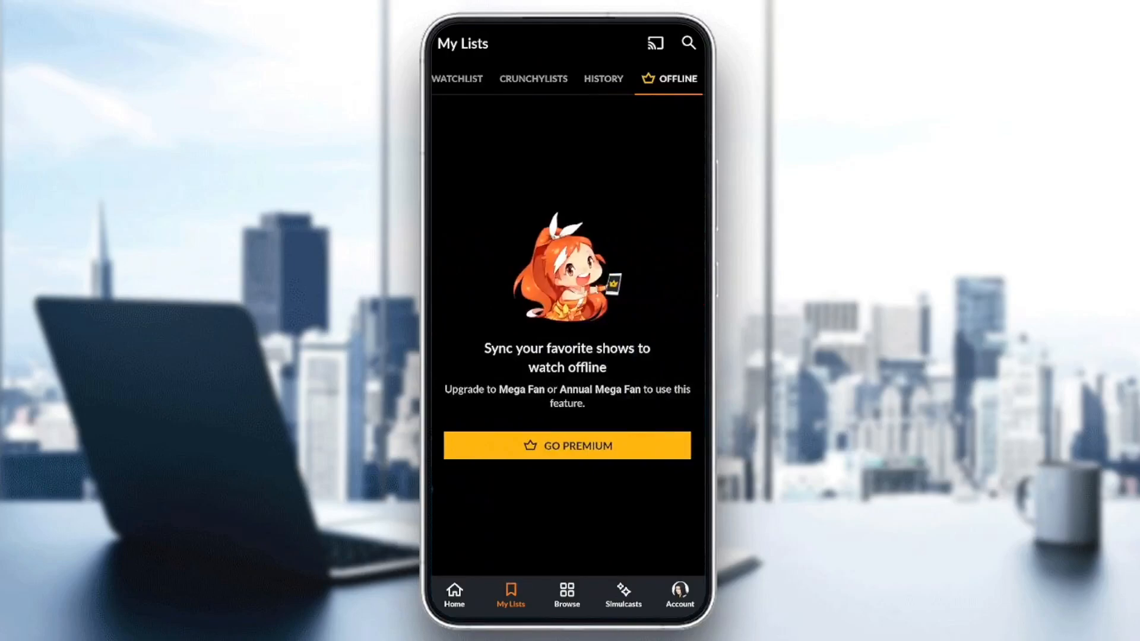
- Visit Browse, then the Winter 2024 Simulcasts, then the My Account page
{"action": "left_click", "coordinate": [567, 597]}
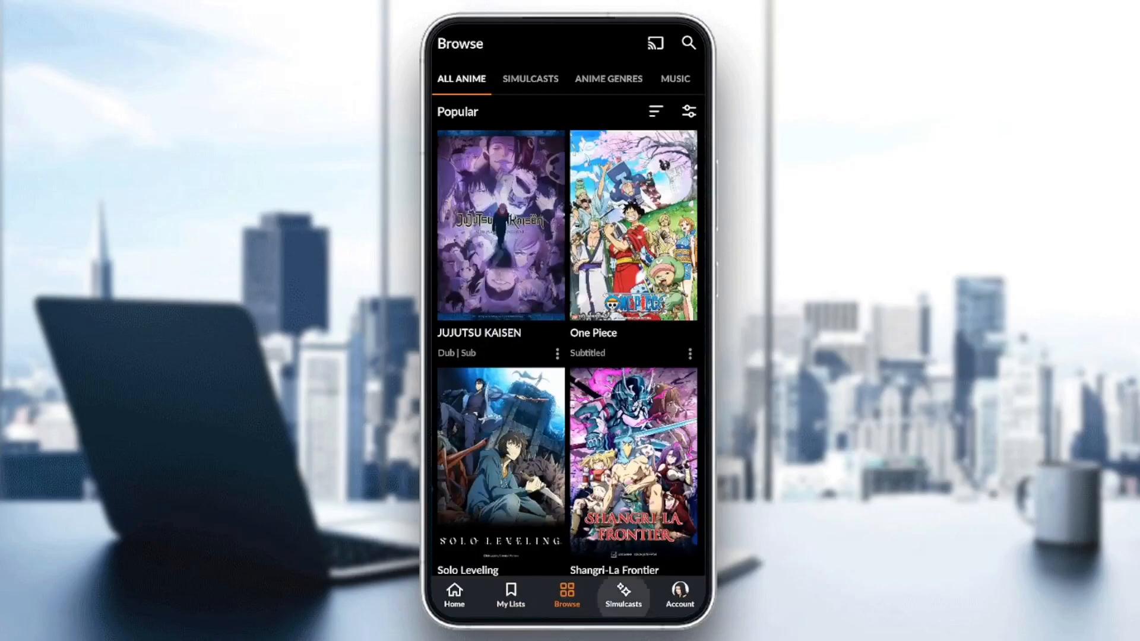
{"action": "left_click", "coordinate": [623, 597]}
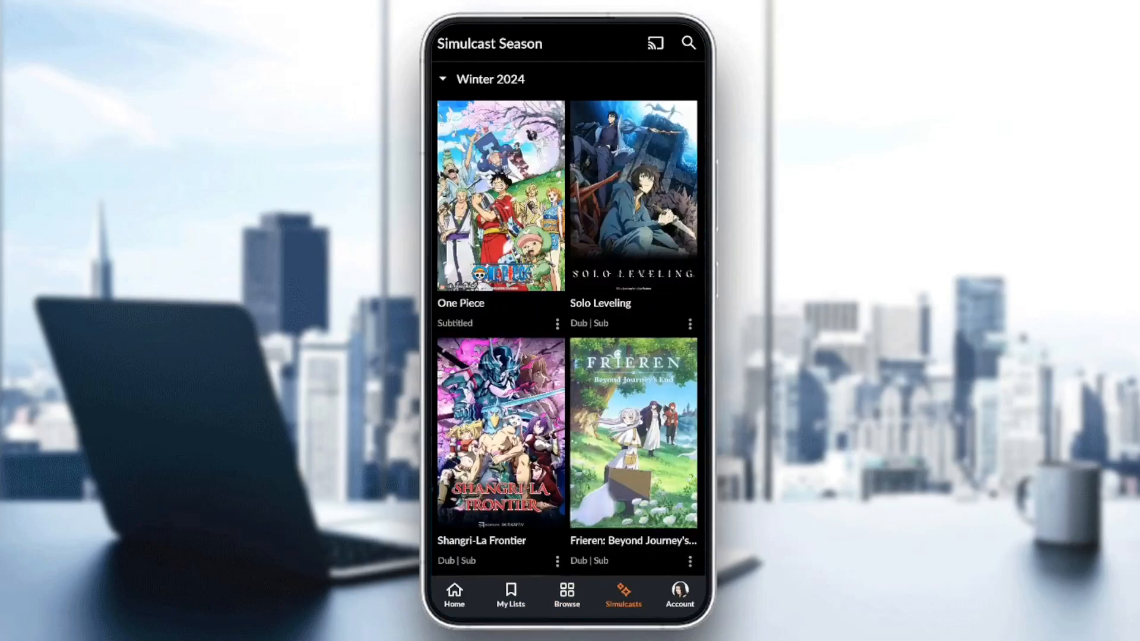
{"action": "left_click", "coordinate": [678, 595]}
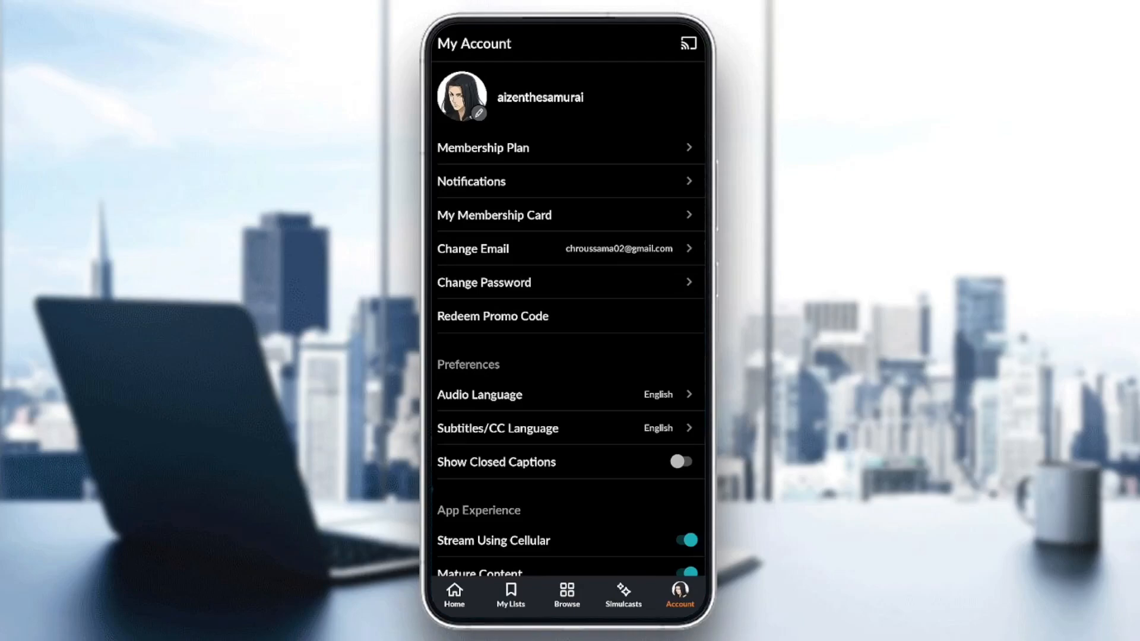
- Reach and select Change Password on the My Account page
{"action": "scroll", "scroll_direction": "up", "scroll_amount": 3}
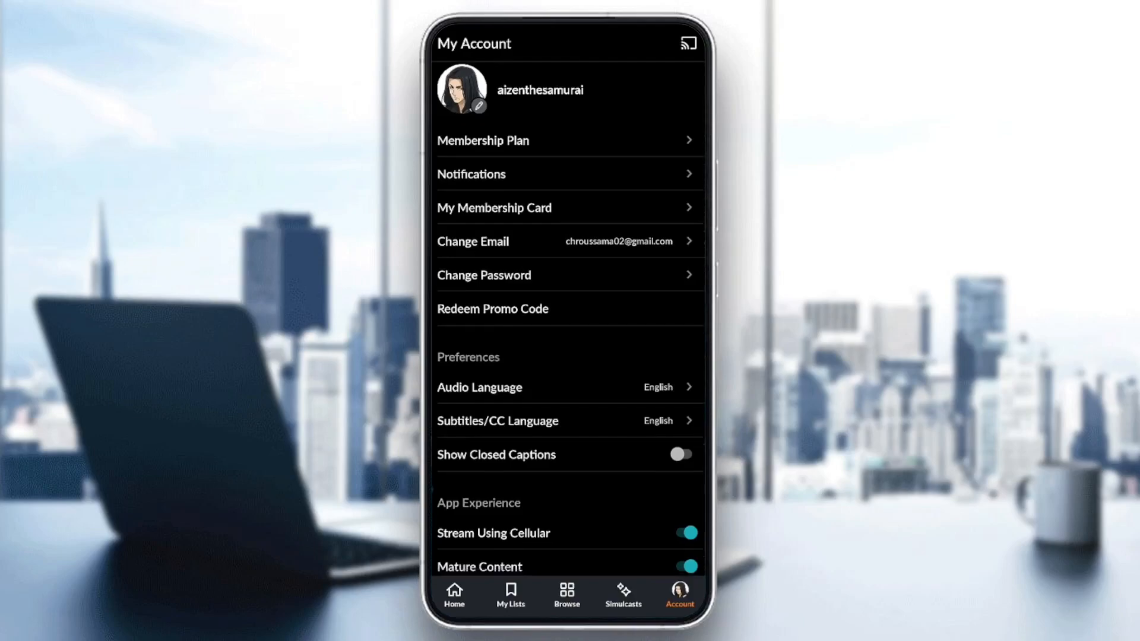
{"action": "left_click", "coordinate": [569, 241]}
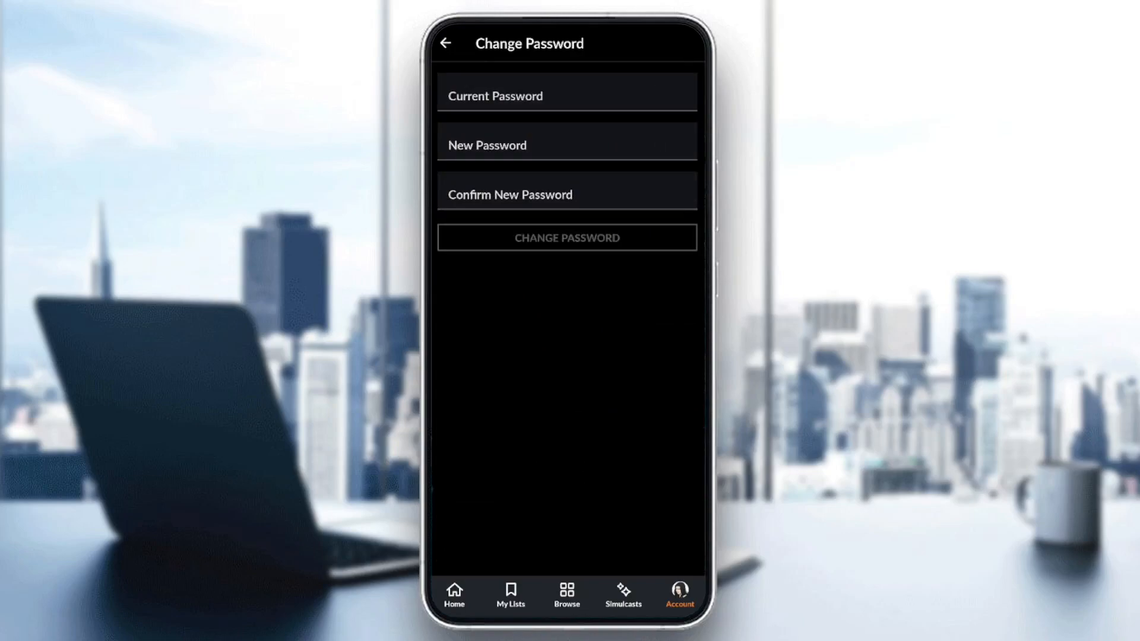
- Enter the current password and toggle its visibility, leaving it shown in plain text
{"action": "left_click", "coordinate": [568, 95]}
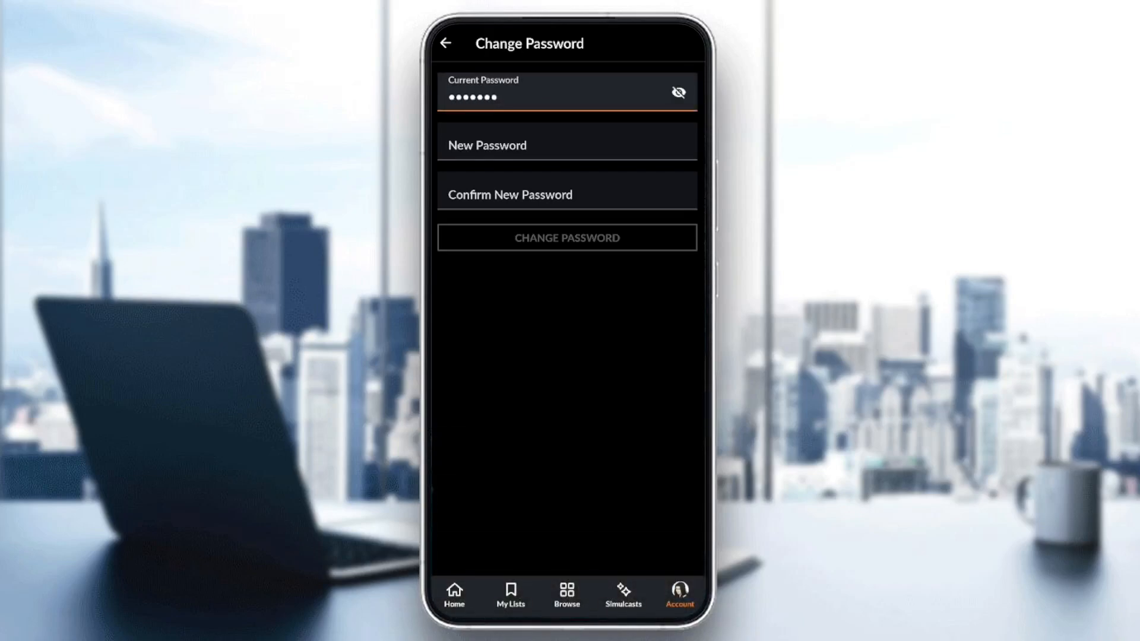
{"action": "left_click", "coordinate": [679, 92]}
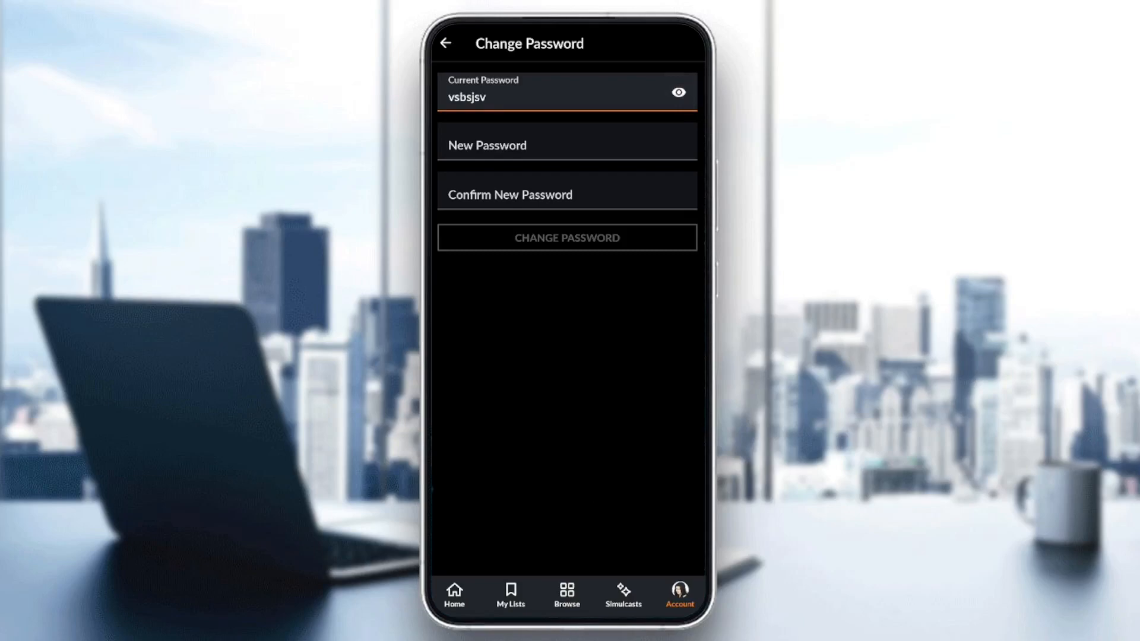
{"action": "left_click", "coordinate": [676, 91]}
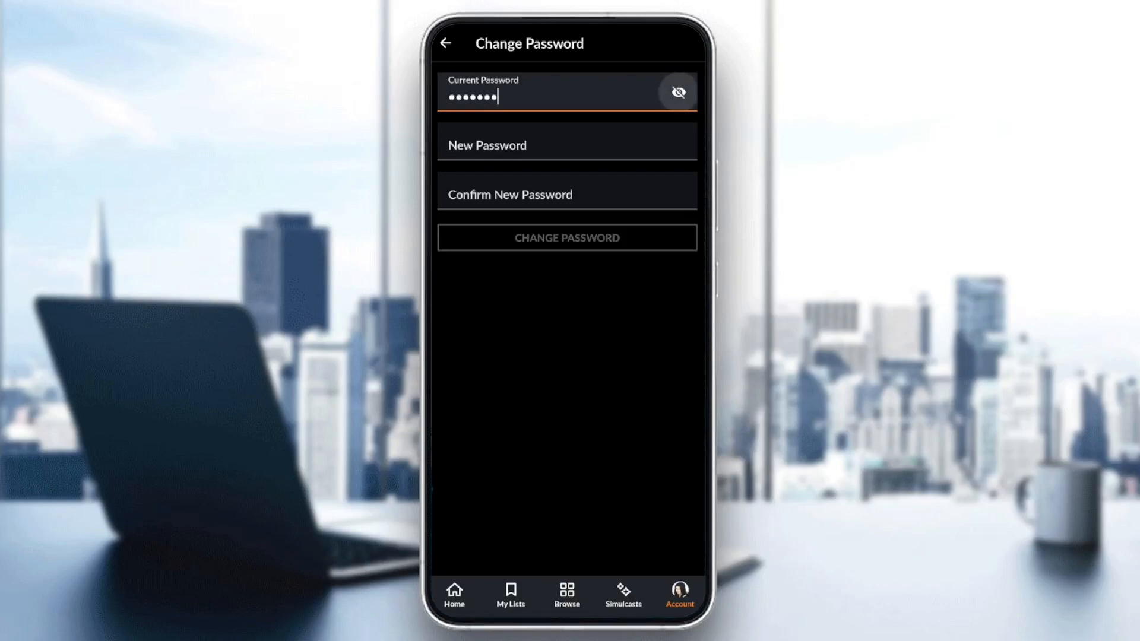
{"action": "left_click", "coordinate": [677, 92]}
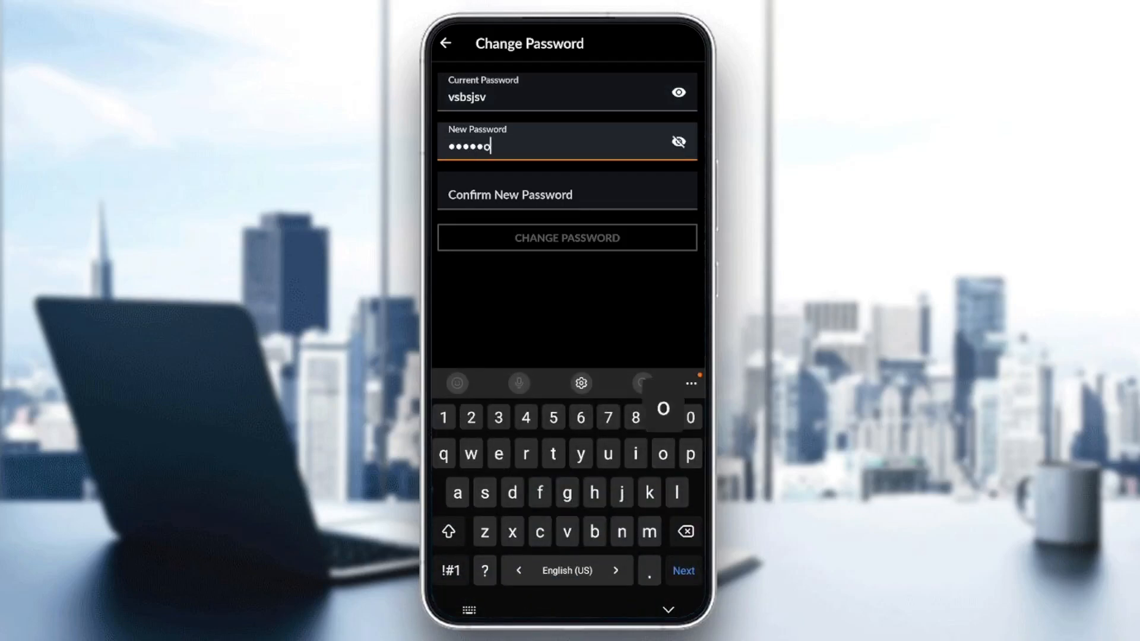
- Reveal and fill the new password fields, return to My Account and scroll to Log Out
{"action": "left_click", "coordinate": [678, 142]}
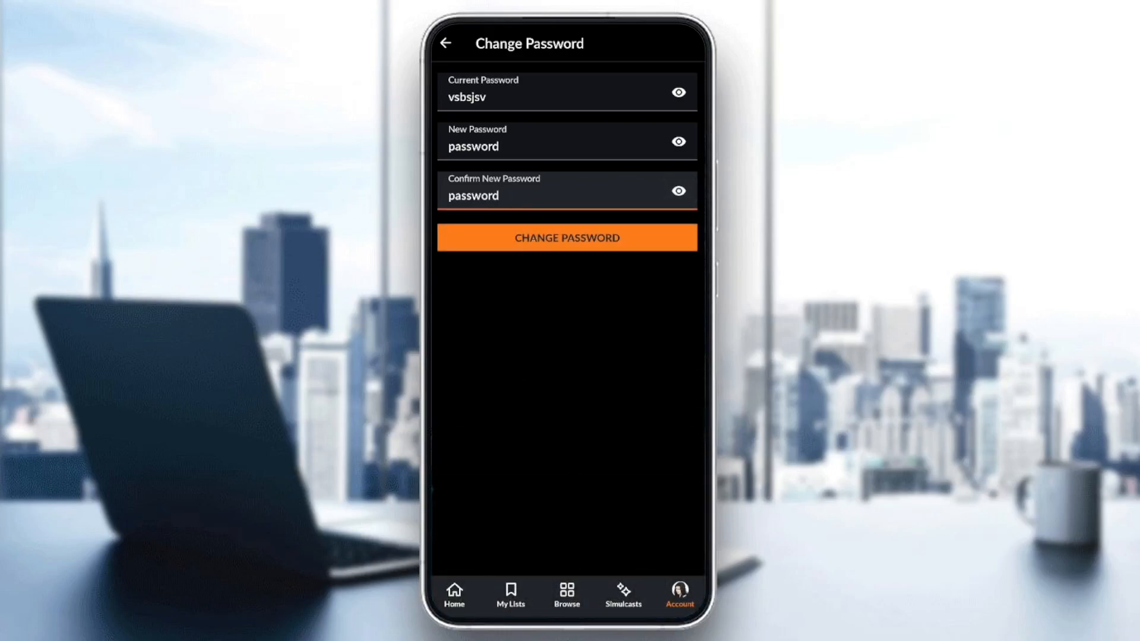
{"action": "left_click", "coordinate": [567, 237]}
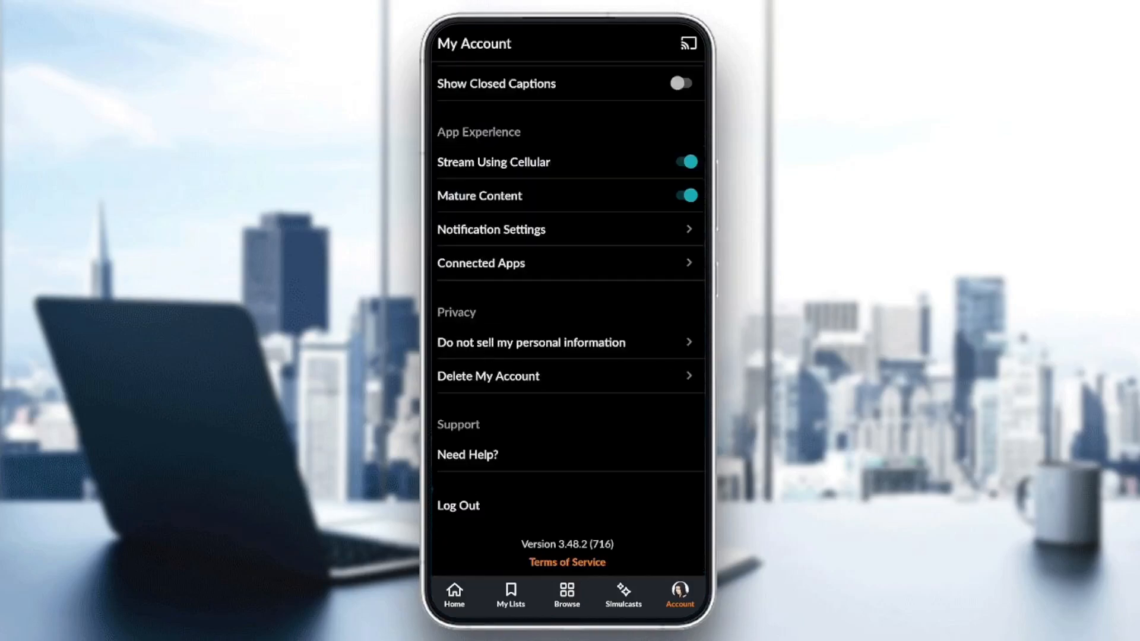
{"action": "scroll", "scroll_direction": "up", "scroll_amount": 3}
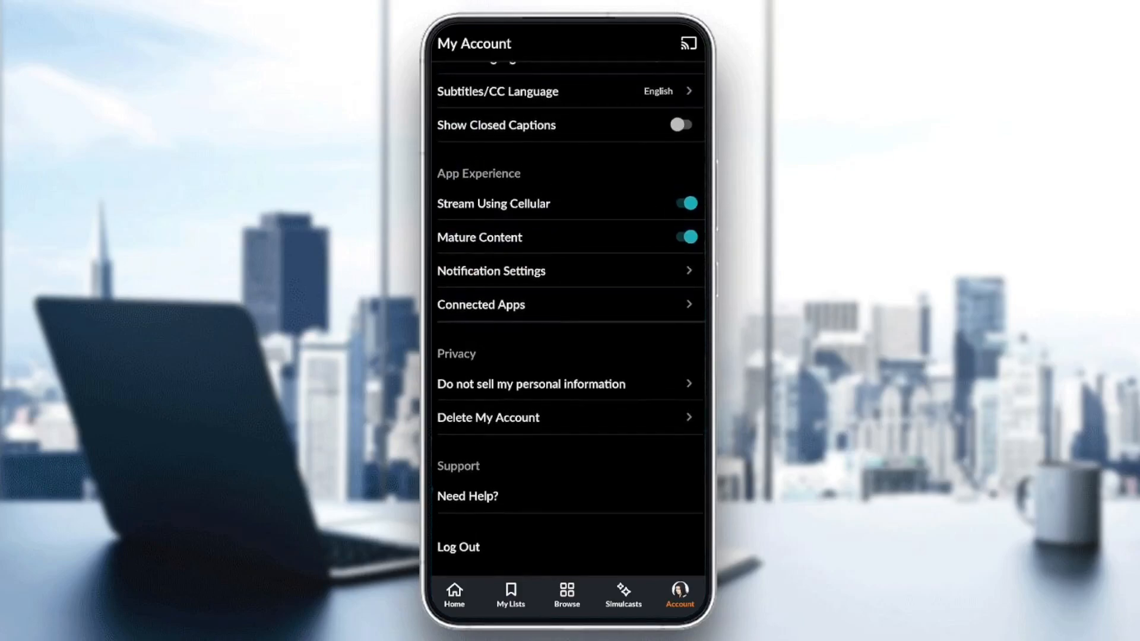
{"action": "scroll", "scroll_direction": "down", "scroll_amount": 3}
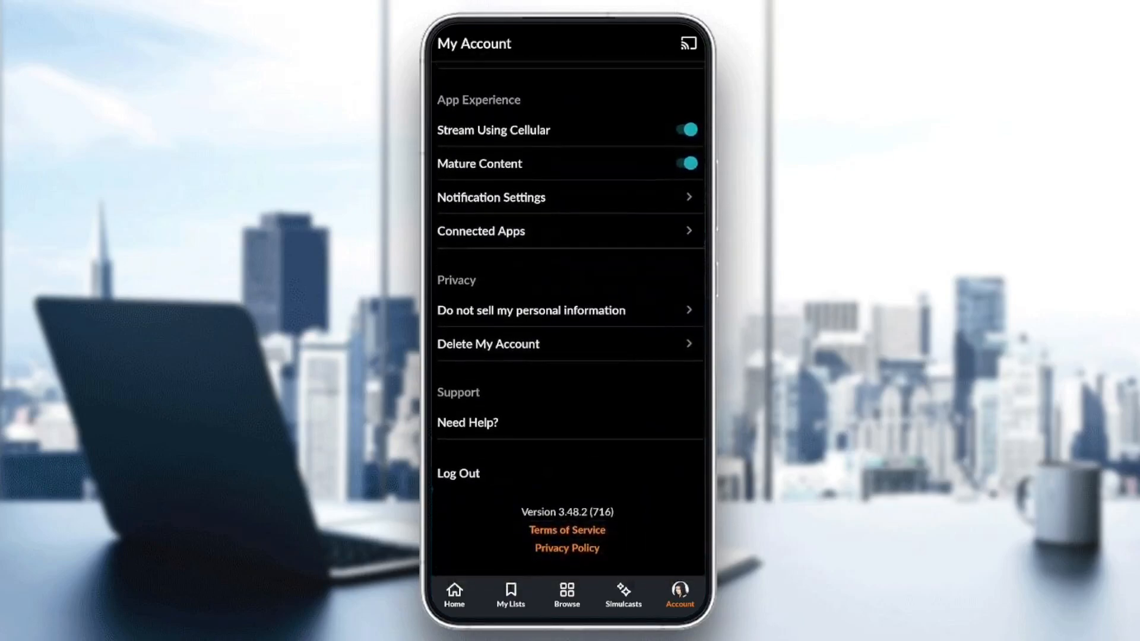